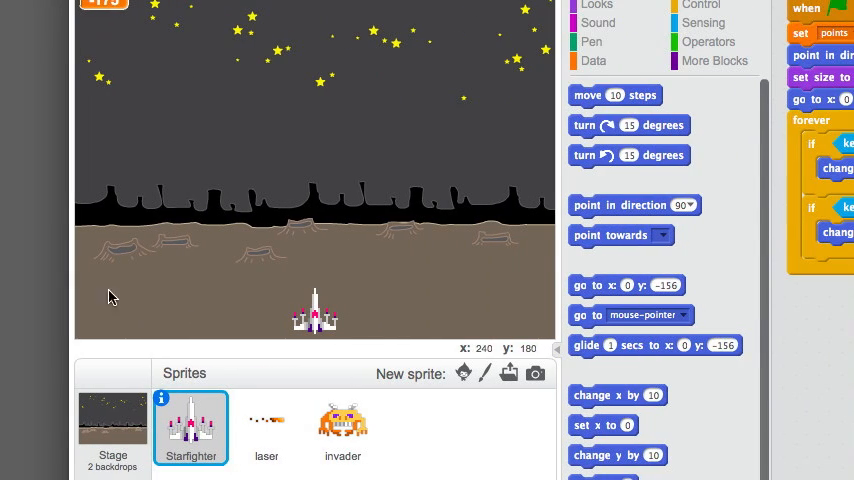
- Select the Stage and bring its stars backdrop into the paint editor
click(112, 420)
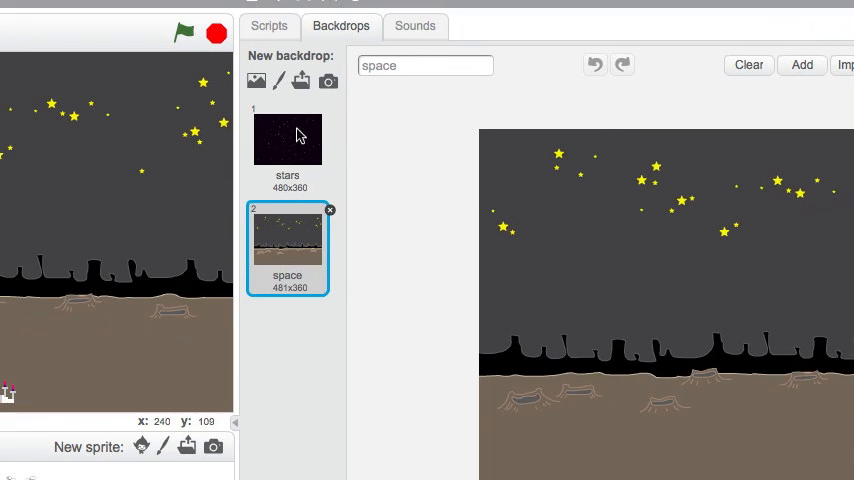
click(288, 140)
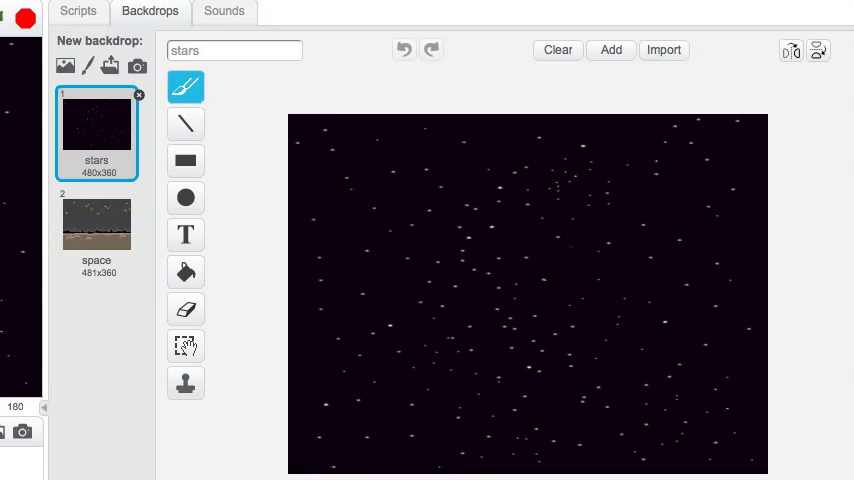
scroll(down, 3)
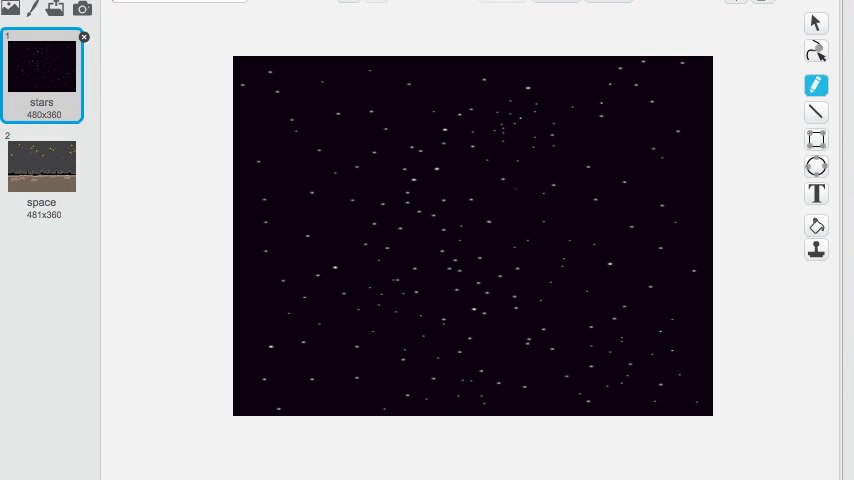
- Add large yellow GAME OVER text onto the starry backdrop
click(816, 192)
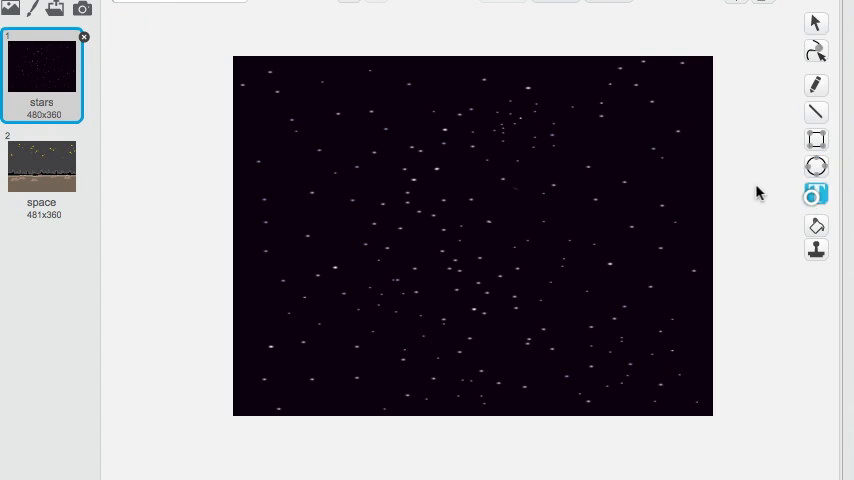
click(816, 192)
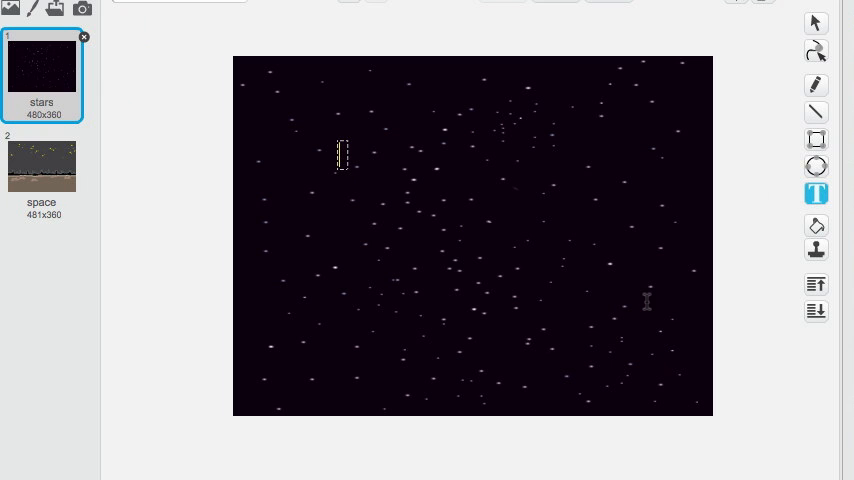
text(GAME)
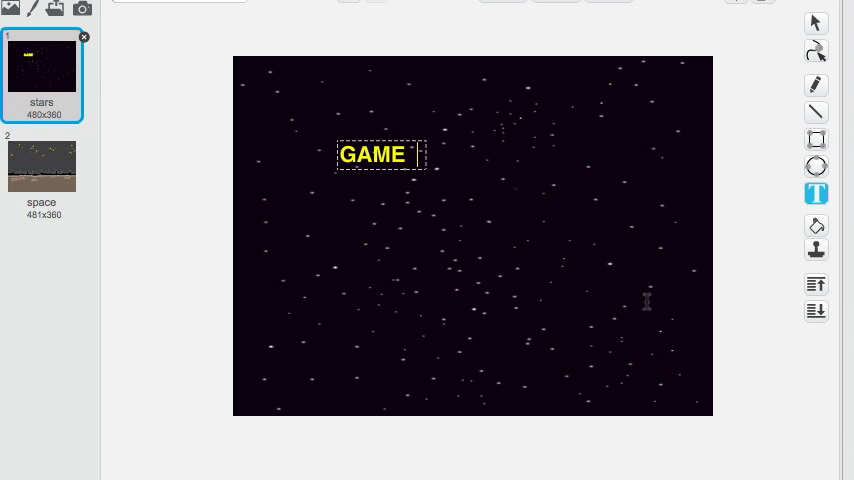
text(OVER)
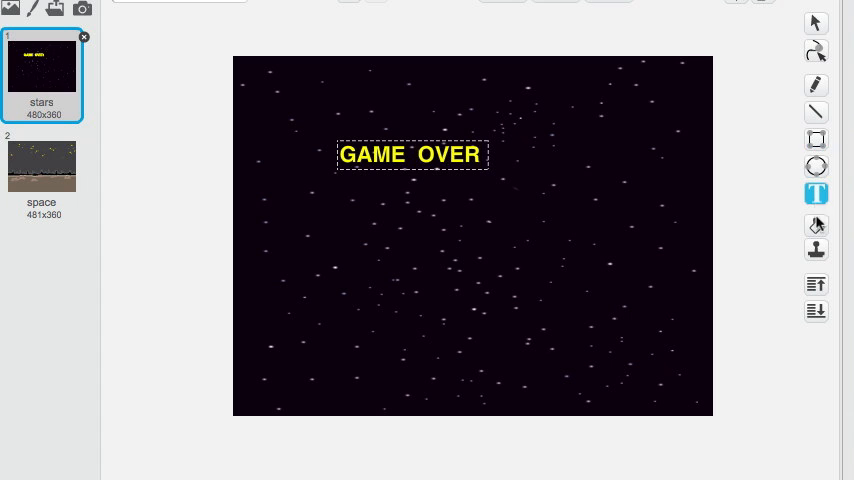
click(816, 22)
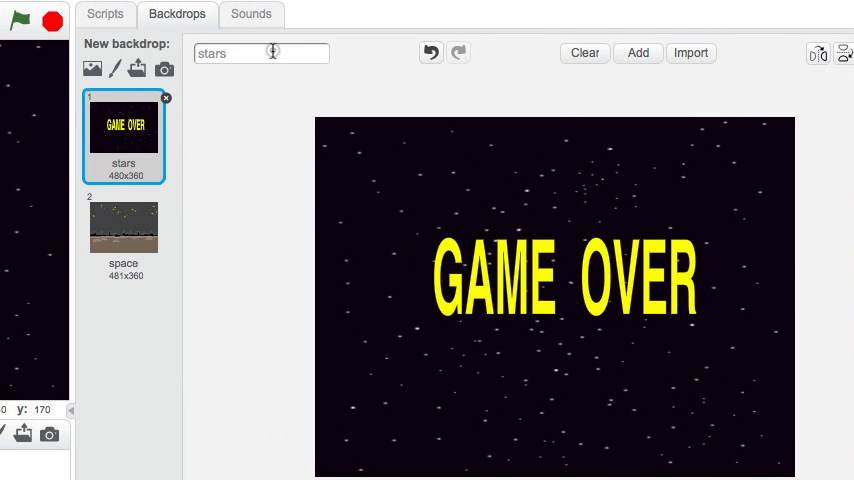
- Rename the backdrop to 'game over'
text(game over)
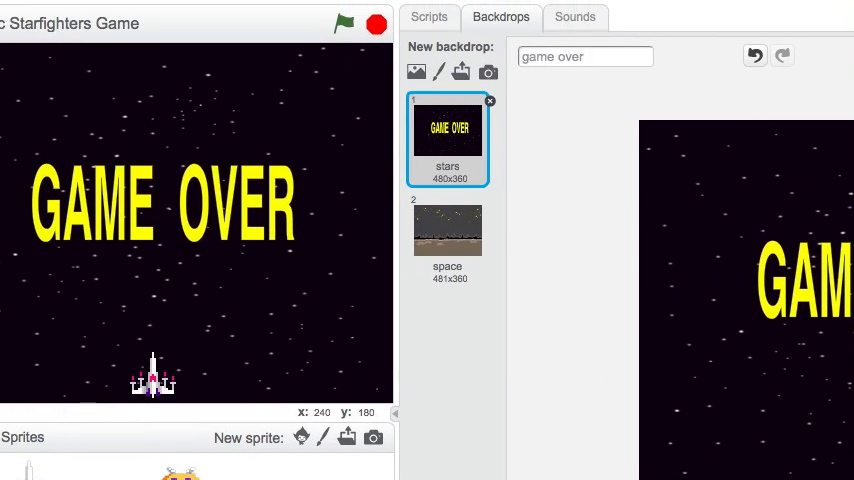
- Start stage scripts: flag-click switches backdrop to space, plus a when-backdrop-switches-to-space script
click(428, 16)
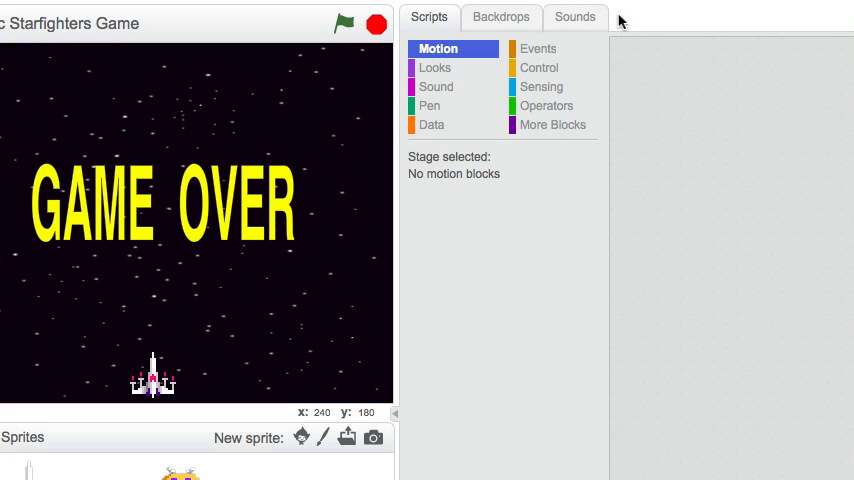
click(538, 48)
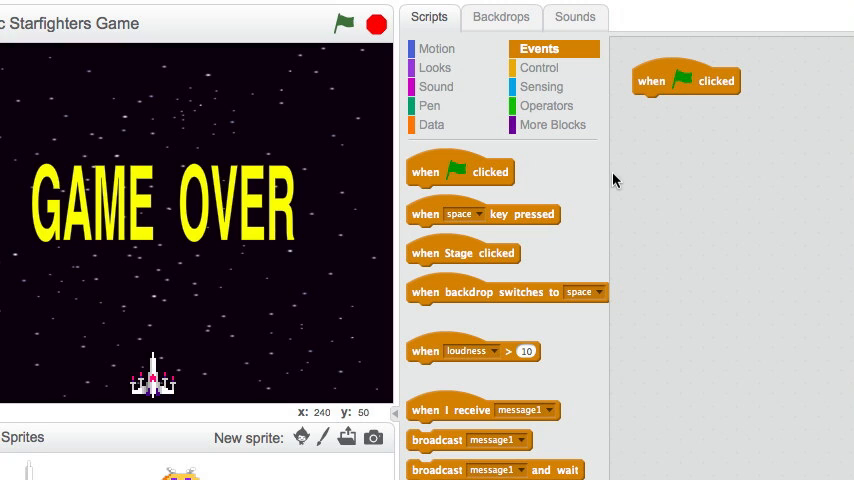
drag(508, 292, 760, 224)
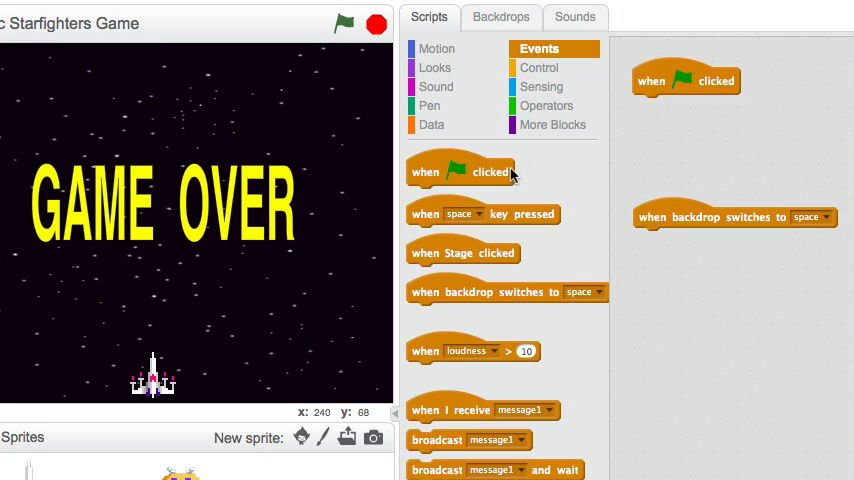
click(436, 68)
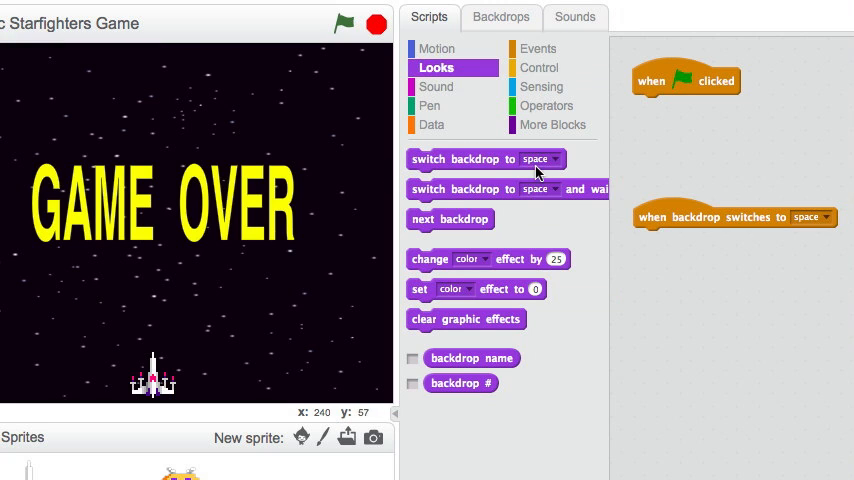
drag(464, 158, 712, 106)
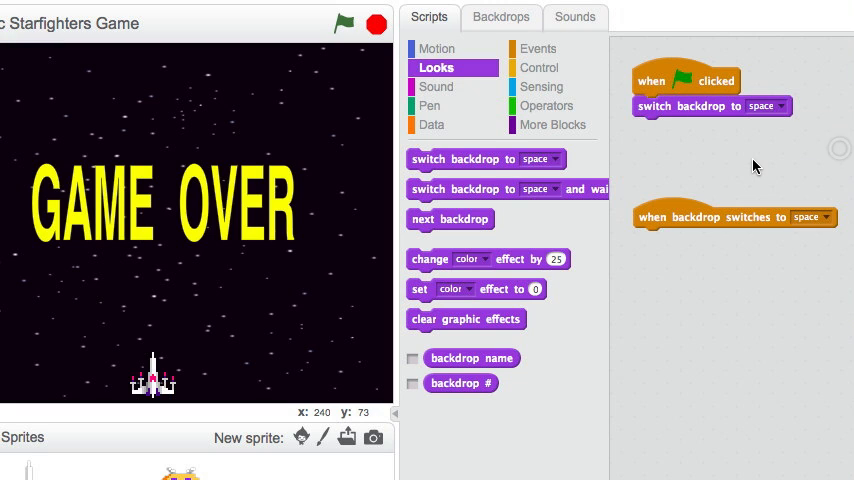
- Show points on start; in the space script wait, hide points, then switch backdrop to game over
click(430, 124)
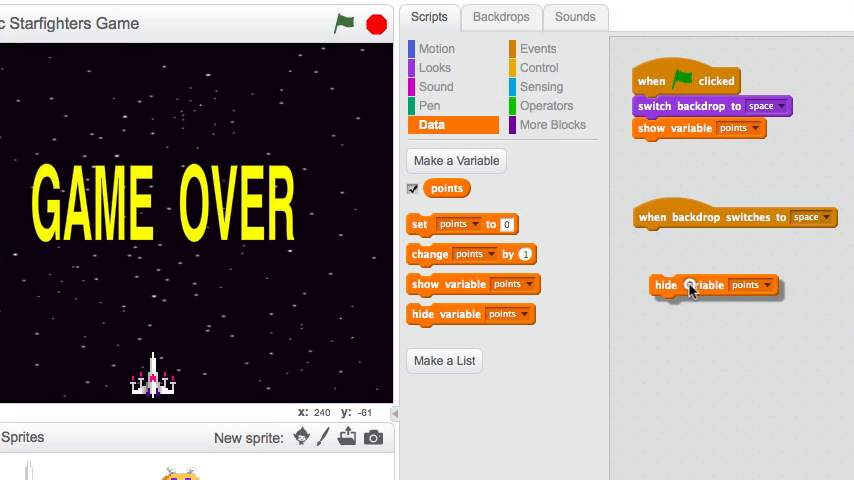
click(540, 68)
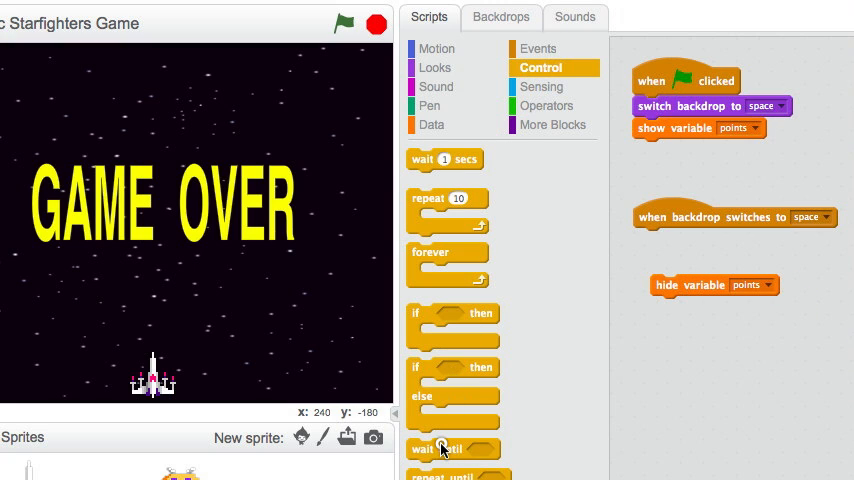
mouse_move(620, 96)
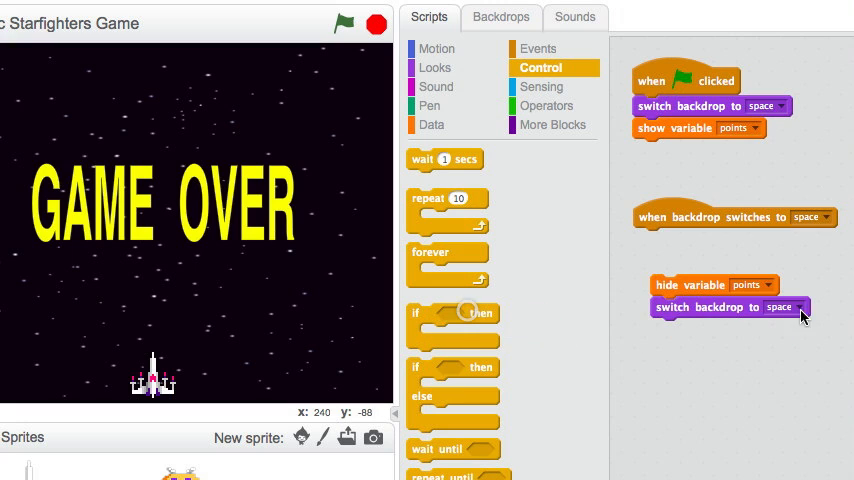
click(798, 308)
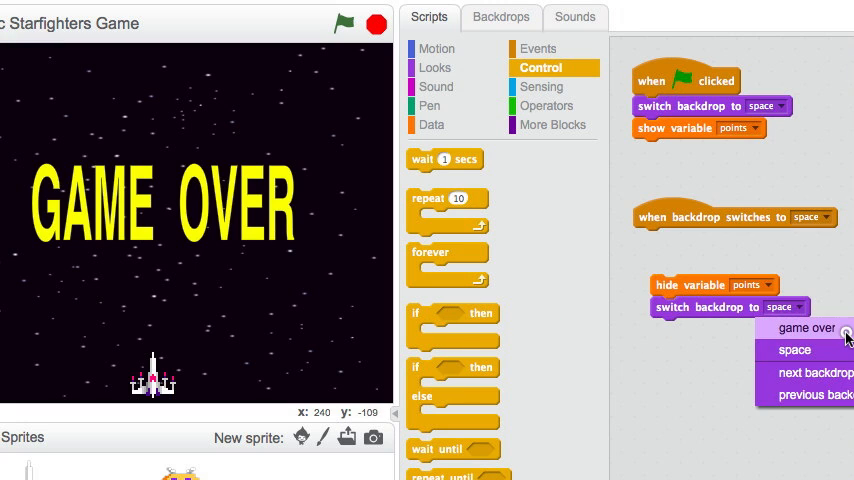
click(804, 328)
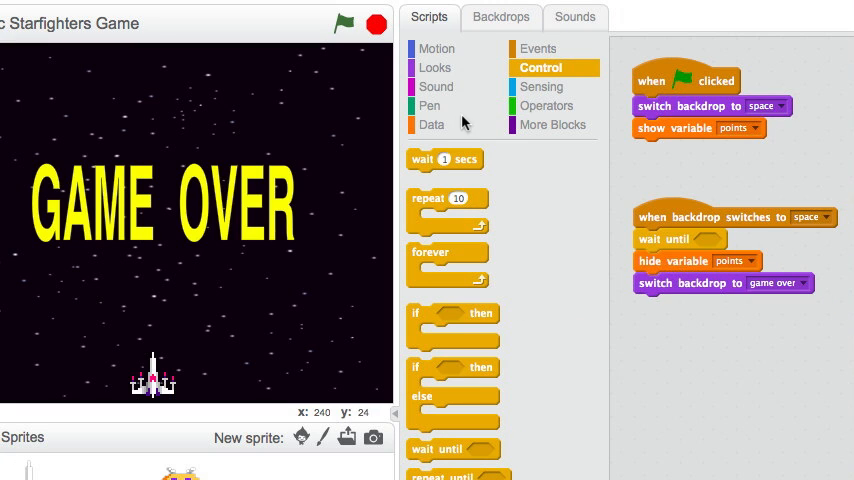
- Build an equals comparison with the points reporter for the wait-until condition
click(546, 104)
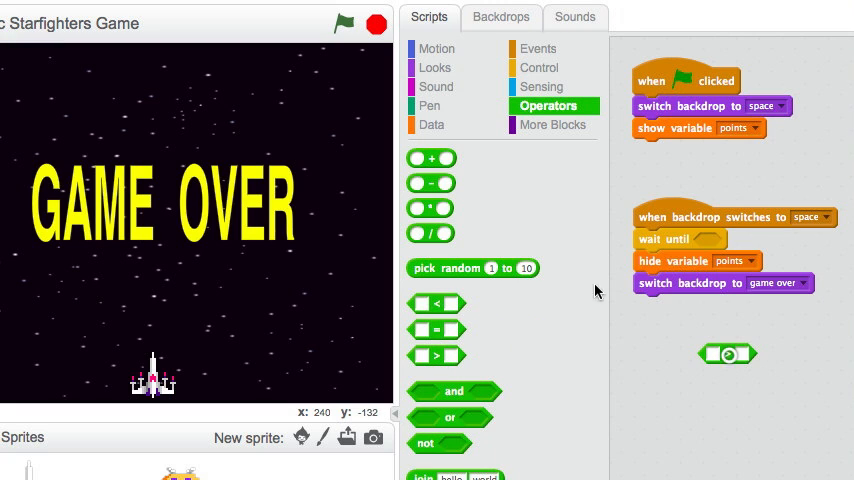
click(432, 124)
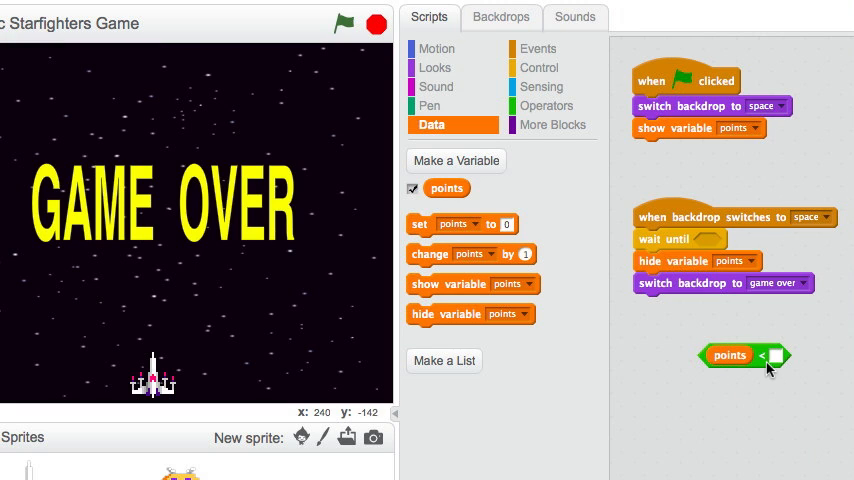
click(752, 352)
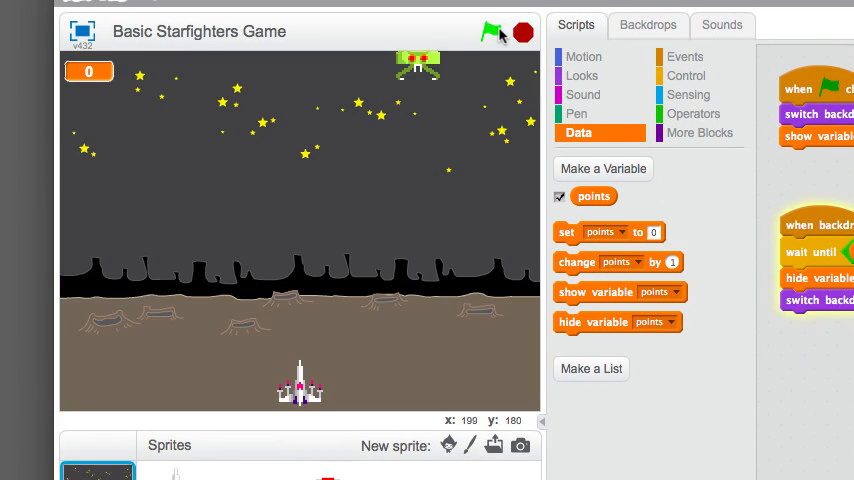
- Run the game with the green flag until GAME OVER appears, then select the invader sprite
click(492, 32)
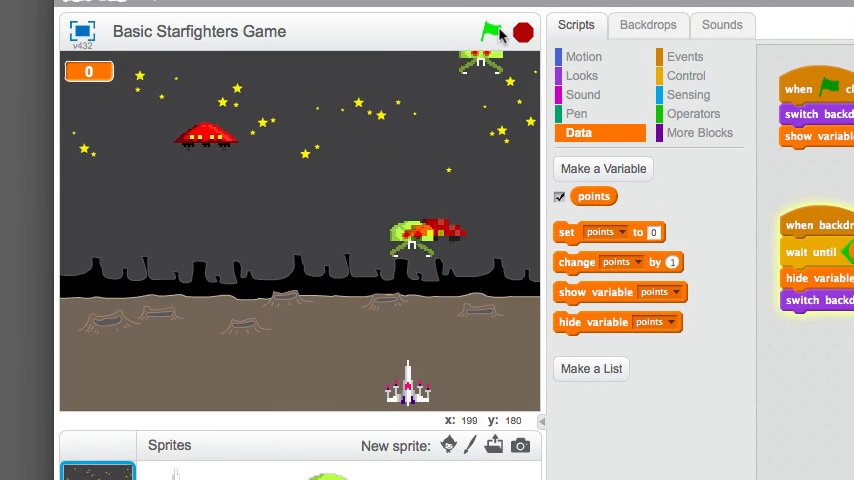
click(492, 32)
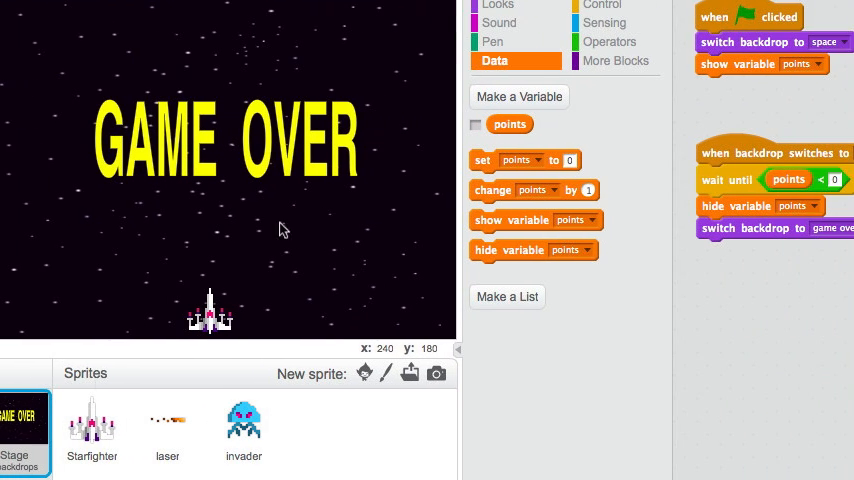
click(244, 420)
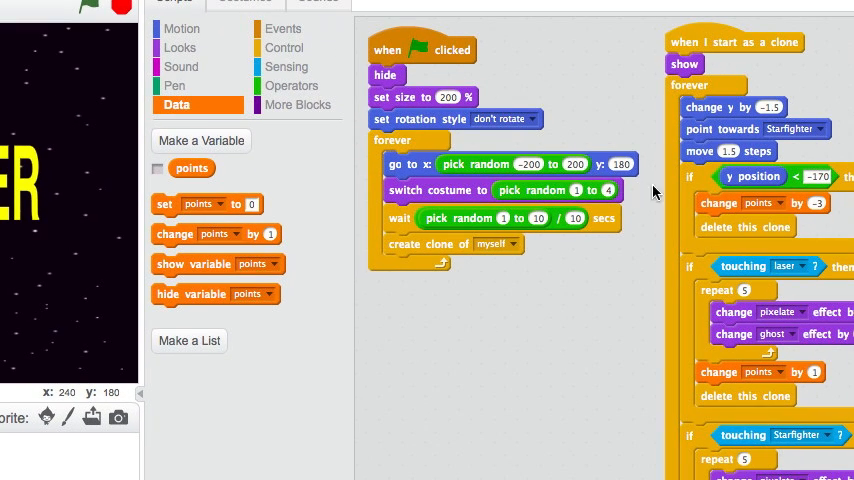
- Add a wait-until under the invader's clone start and bring in a not condition
click(286, 48)
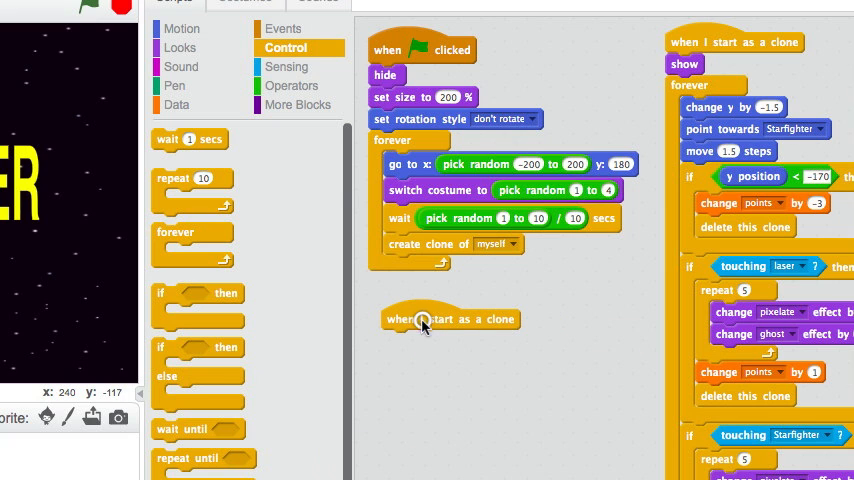
drag(198, 428, 520, 392)
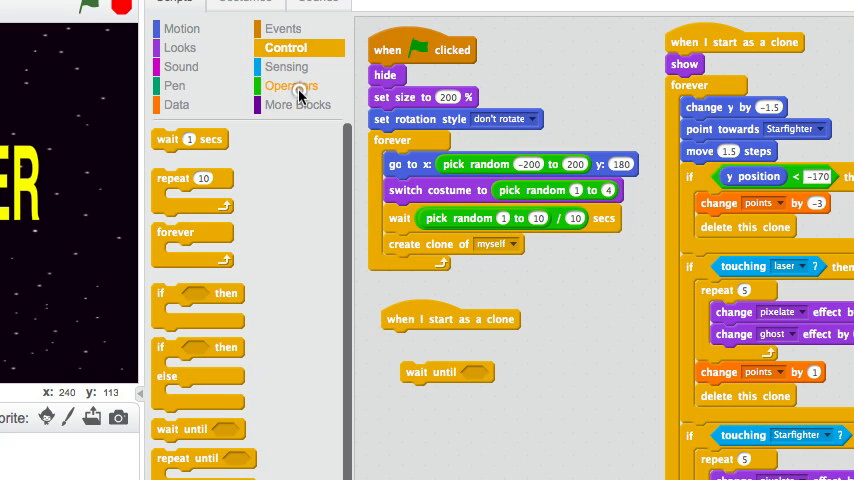
click(292, 84)
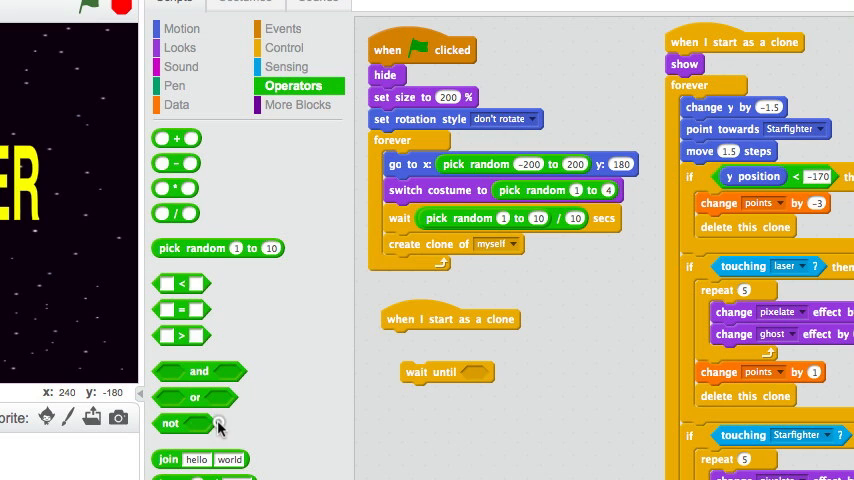
drag(180, 424, 474, 420)
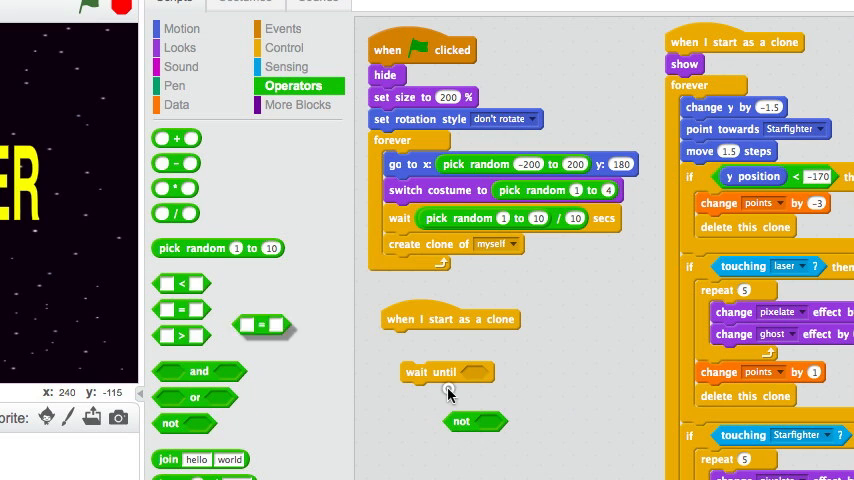
- Complete the condition as not (backdrop name = space) and insert it into the wait-until
drag(264, 324, 576, 416)
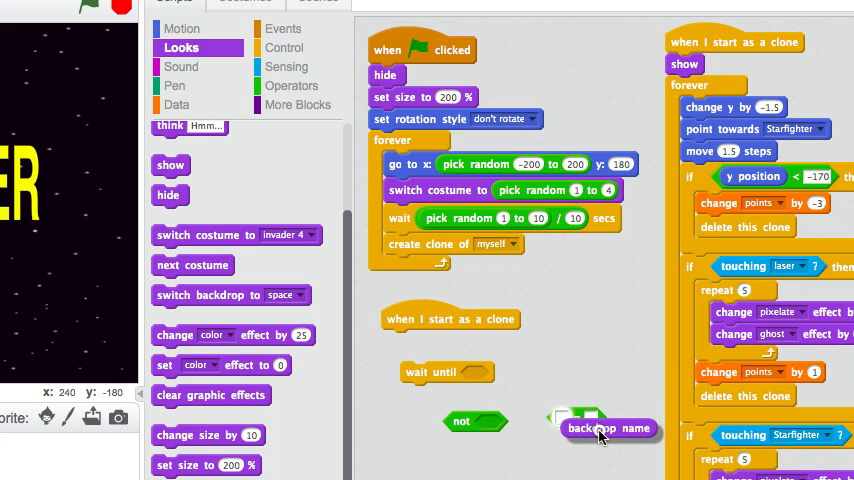
drag(600, 428, 572, 410)
text(space)
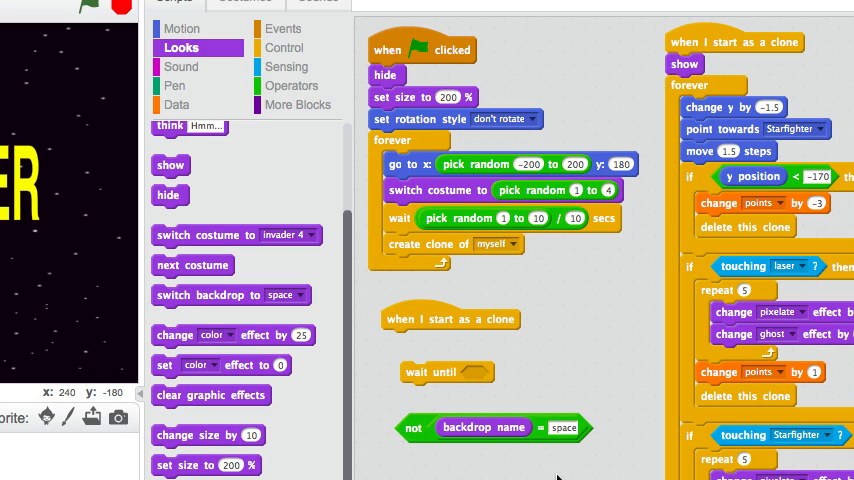
mouse_move(436, 462)
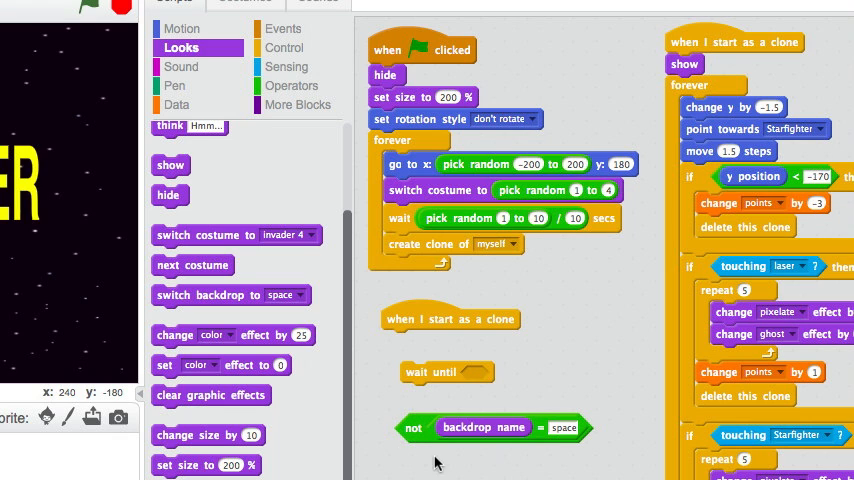
drag(412, 428, 474, 378)
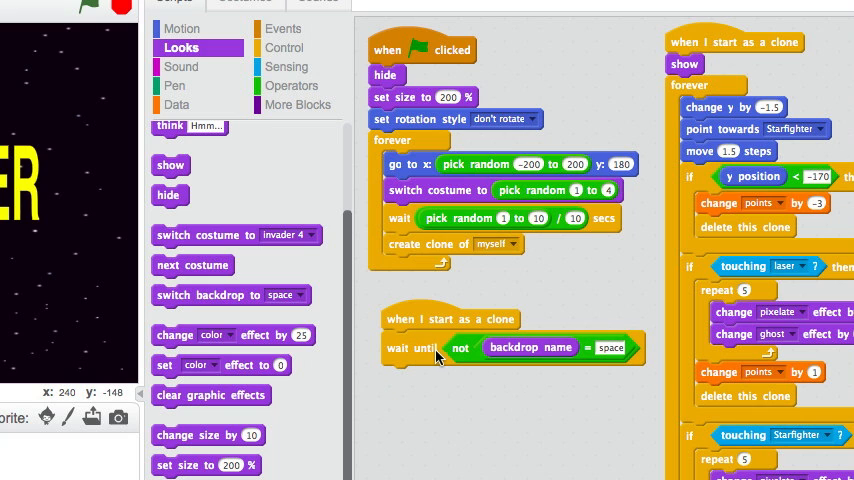
mouse_move(420, 384)
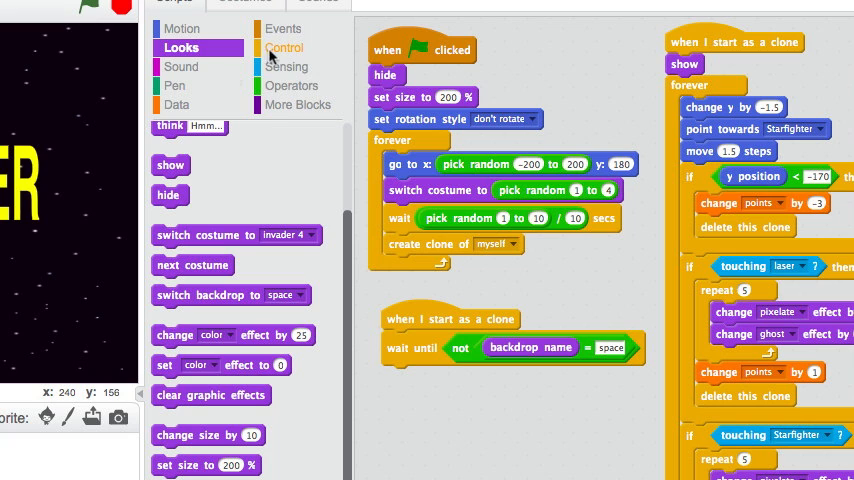
- Make the clone stop other scripts in the sprite and delete itself after the backdrop changes
click(286, 48)
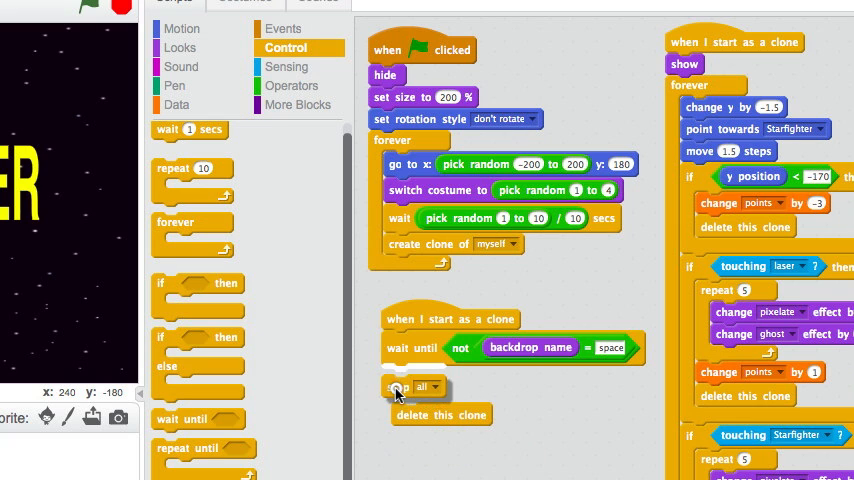
click(432, 388)
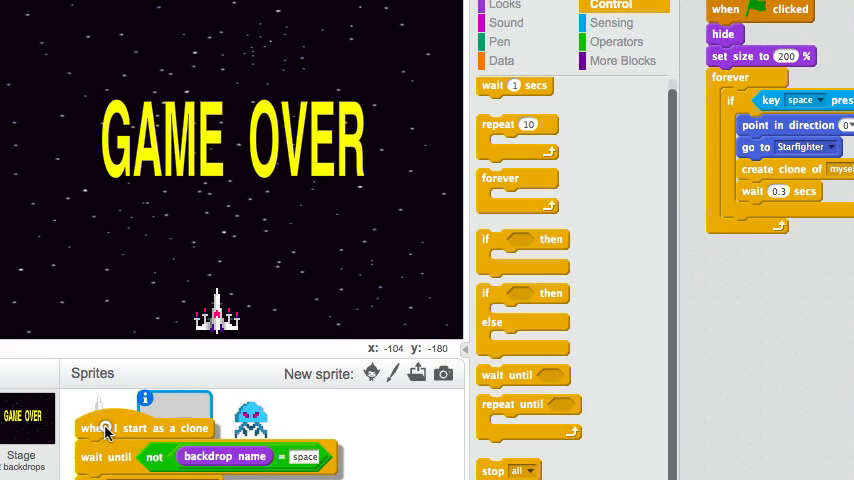
- Copy the backdrop-check clone script onto the Starfighter sprite and show its scripts
click(98, 428)
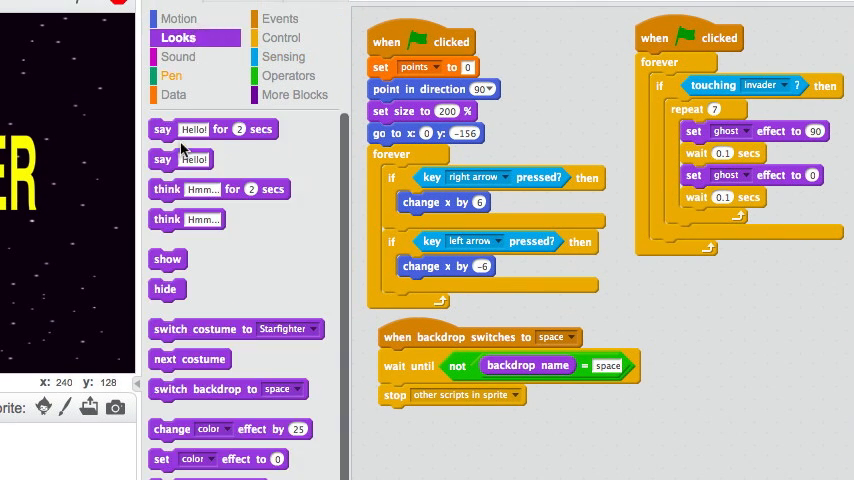
- Give the Starfighter a when-backdrop-switches-to-space script that waits, then stops its other scripts
drag(166, 288, 396, 416)
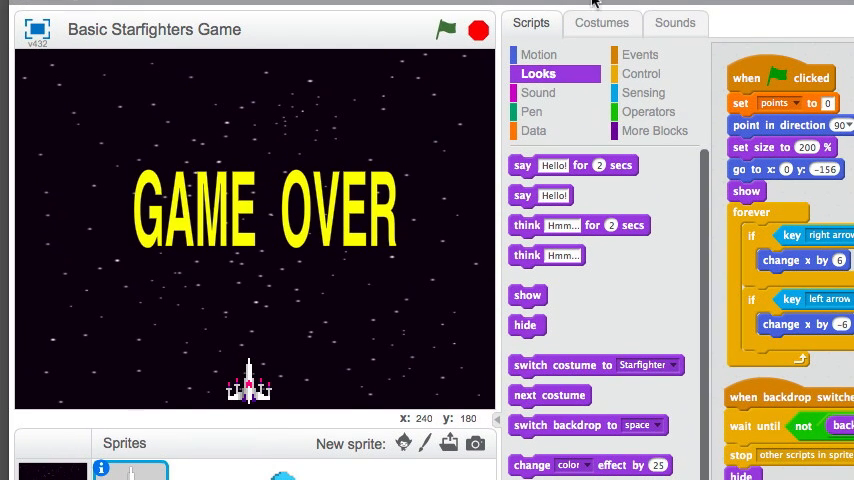
- Run the game from the green flag and confirm it ends on the GAME OVER backdrop
click(446, 30)
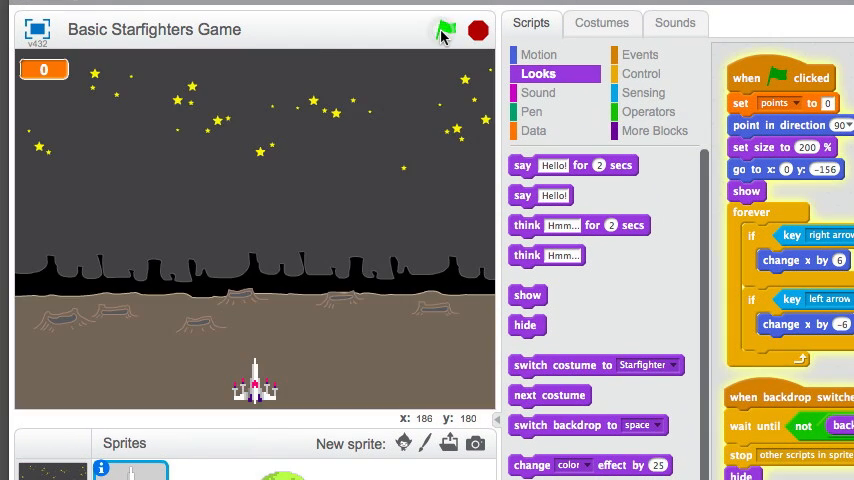
click(446, 30)
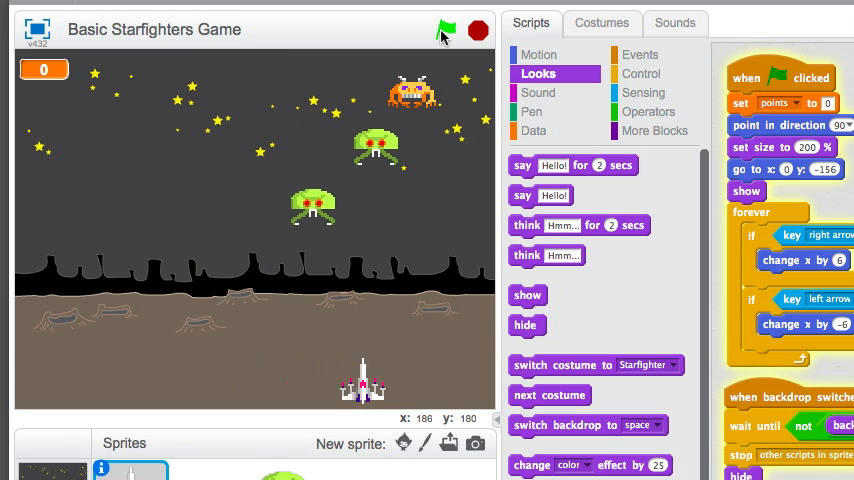
click(446, 30)
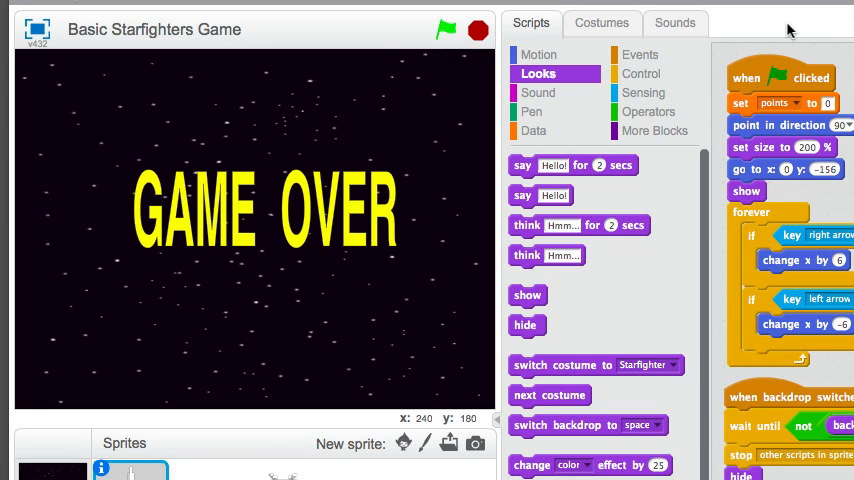
mouse_move(276, 224)
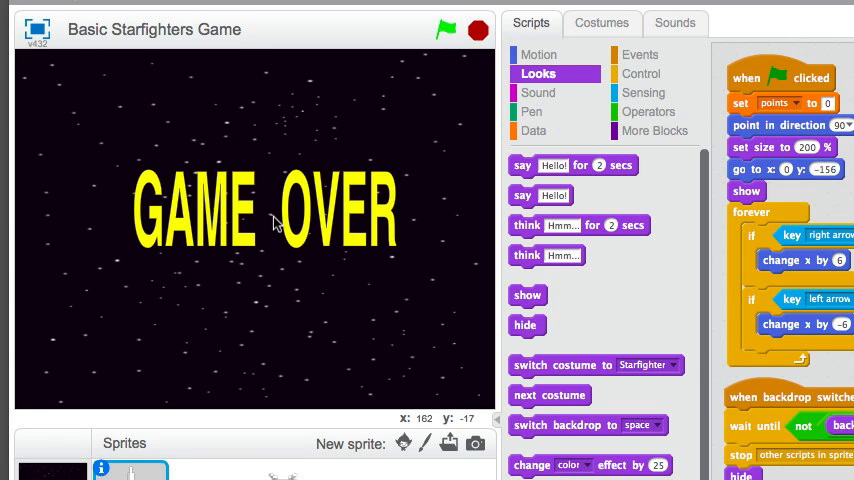
mouse_move(348, 216)
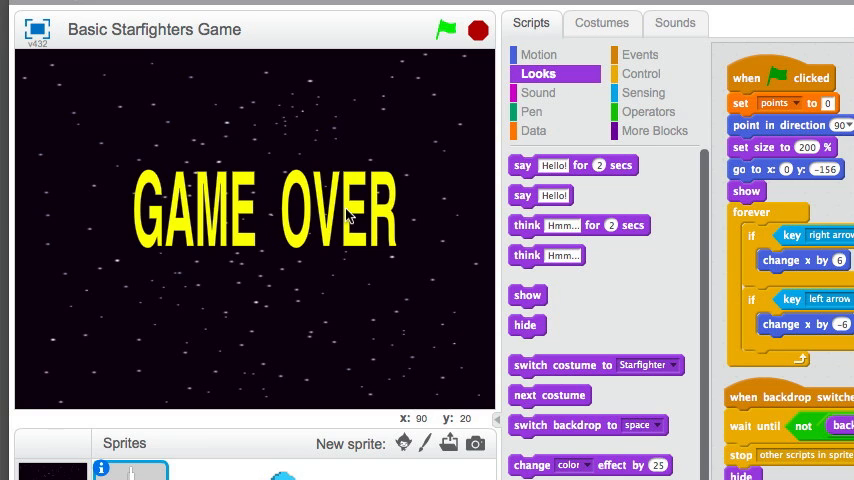
mouse_move(348, 216)
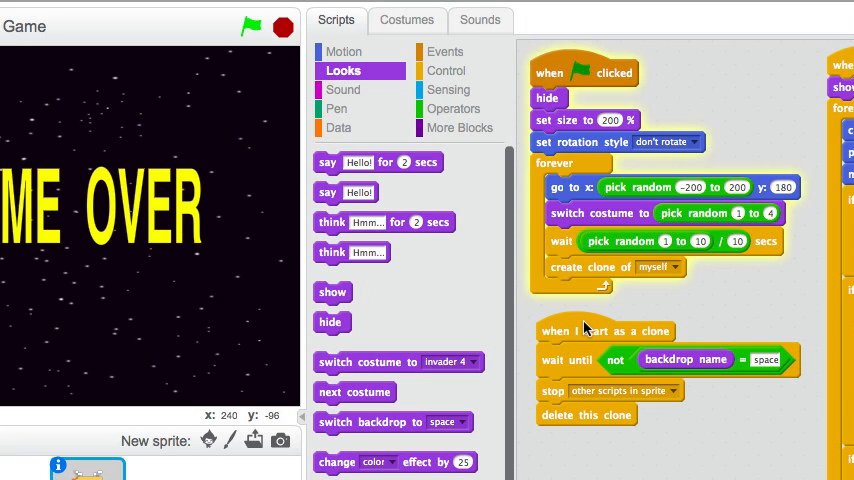
mouse_move(578, 336)
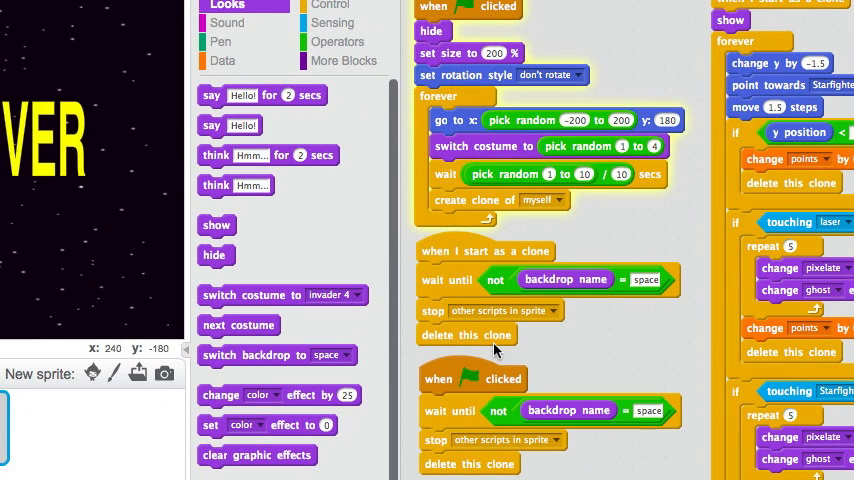
mouse_move(468, 462)
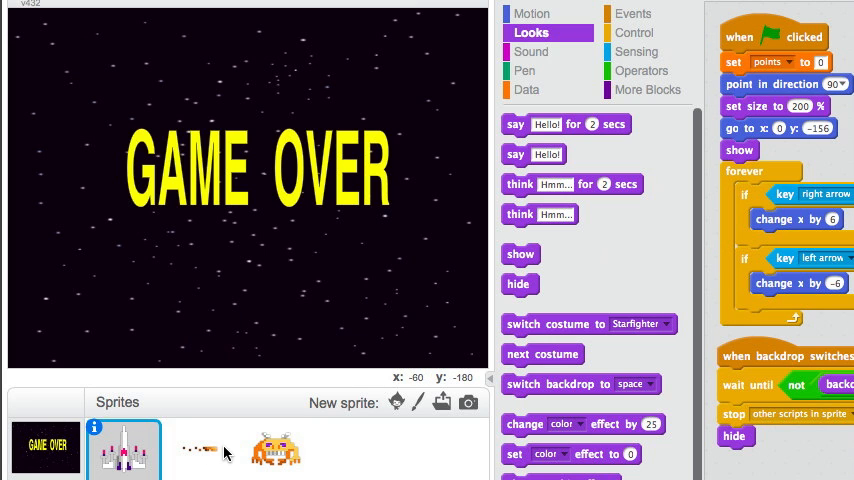
- Add a flag-started script to the laser: wait until not backdrop name = space, stop other scripts
click(200, 448)
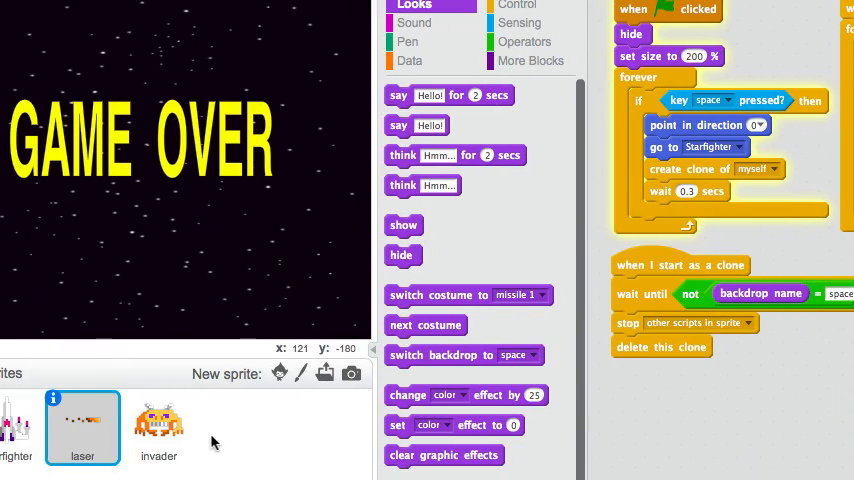
click(158, 428)
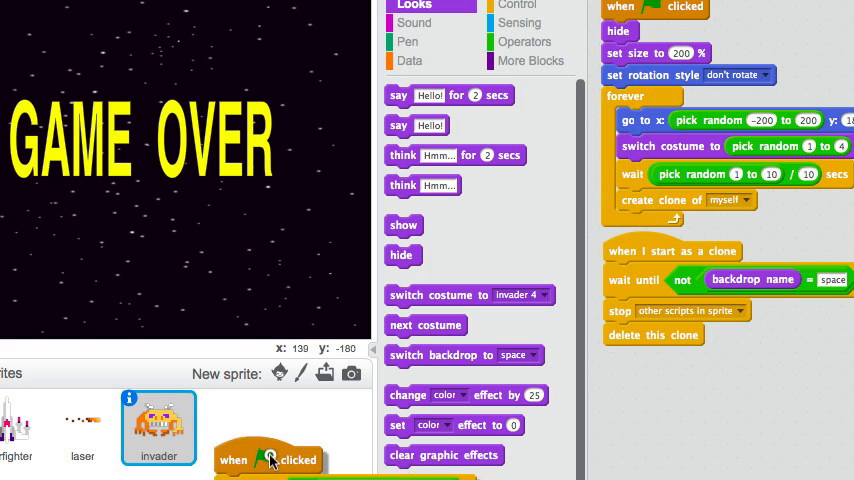
click(82, 428)
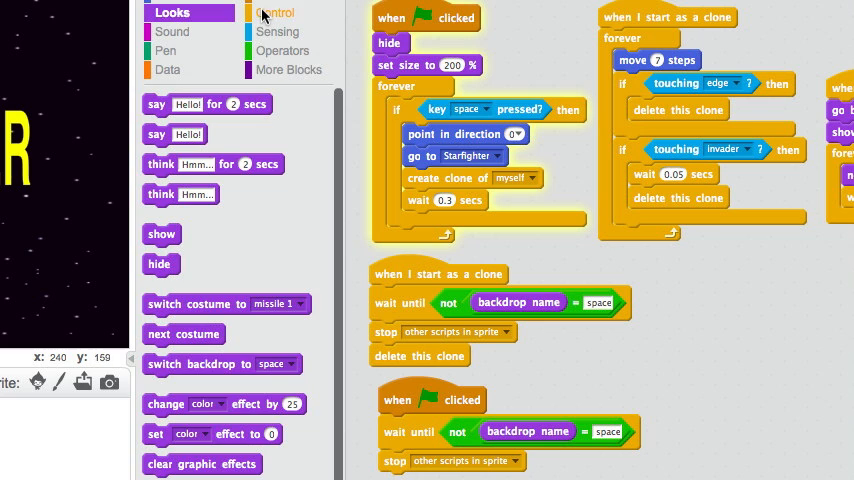
- Replace the laser's forever loop with repeat until not backdrop name = space, firing check inside
click(276, 12)
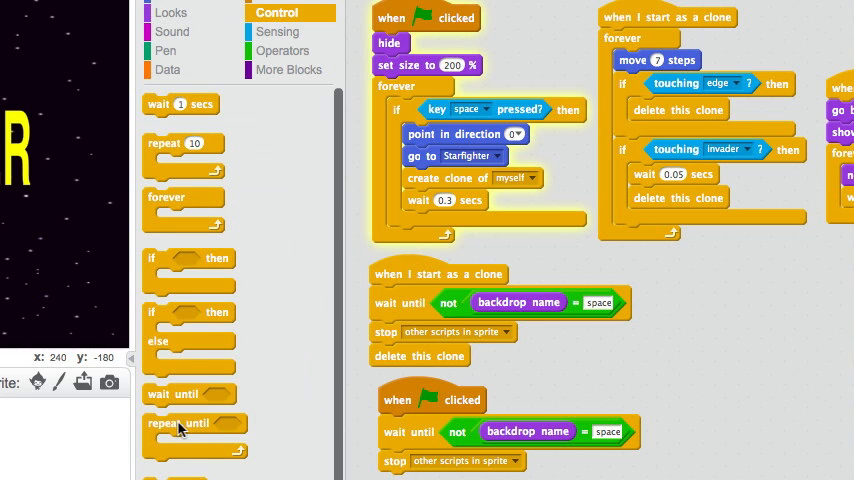
mouse_move(178, 428)
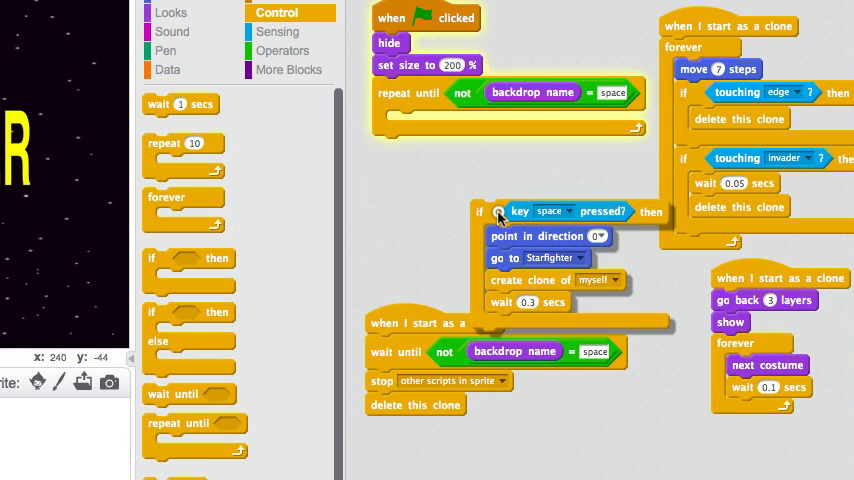
drag(480, 212, 424, 140)
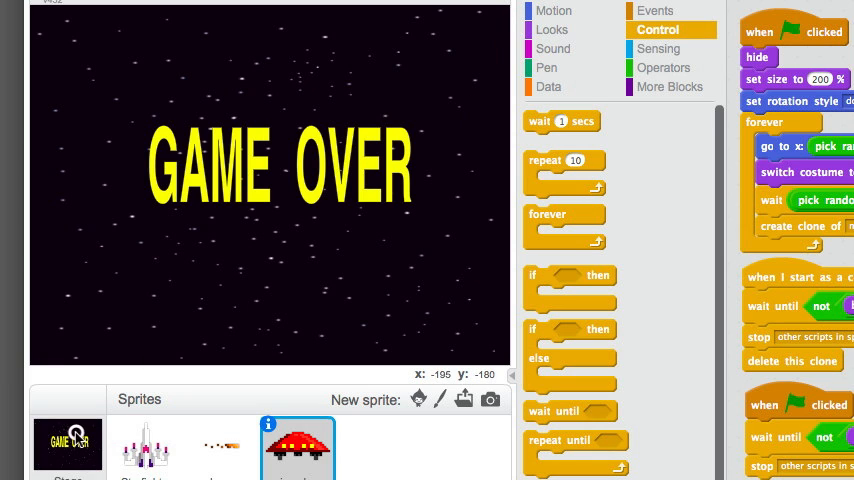
- Give the Stage a when-clicked script with an if backdrop name = game over check
click(68, 444)
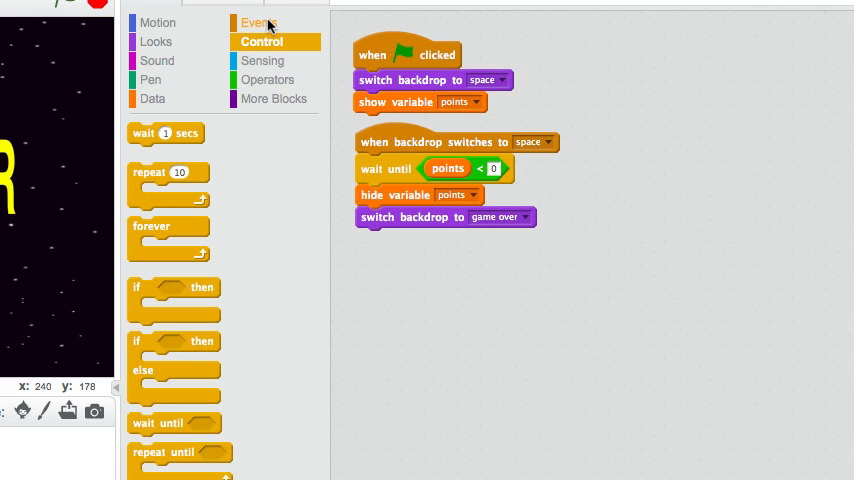
click(260, 22)
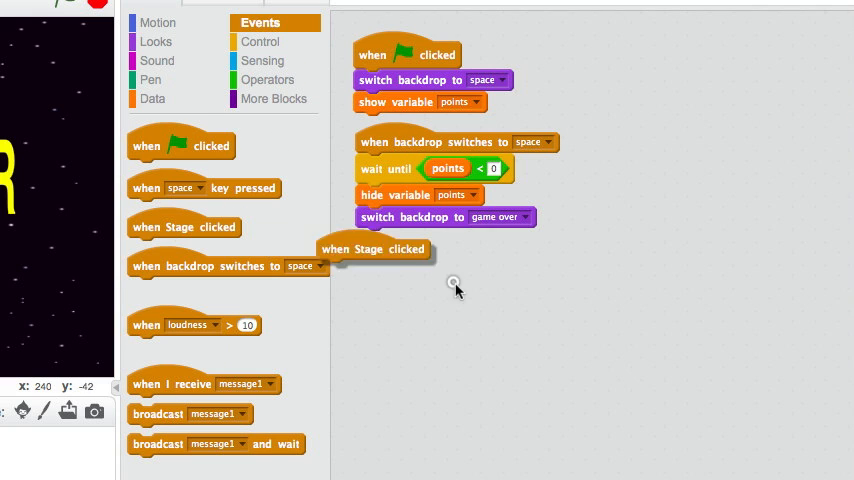
drag(376, 250, 428, 268)
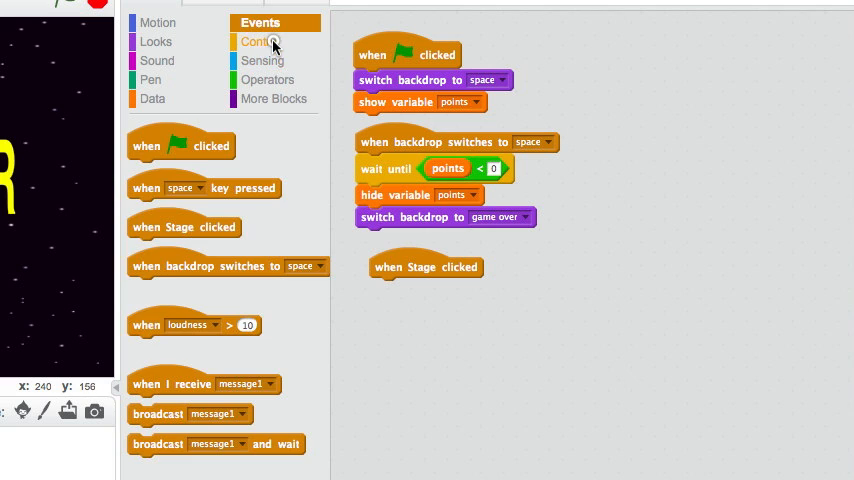
click(260, 40)
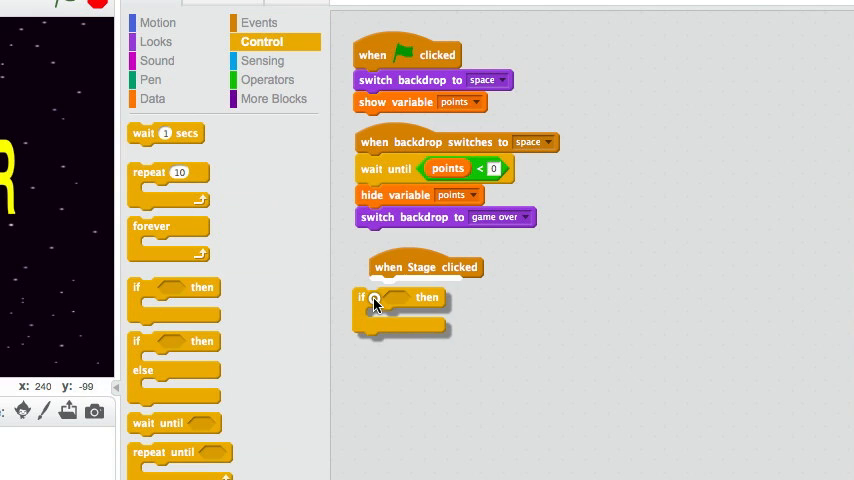
click(268, 80)
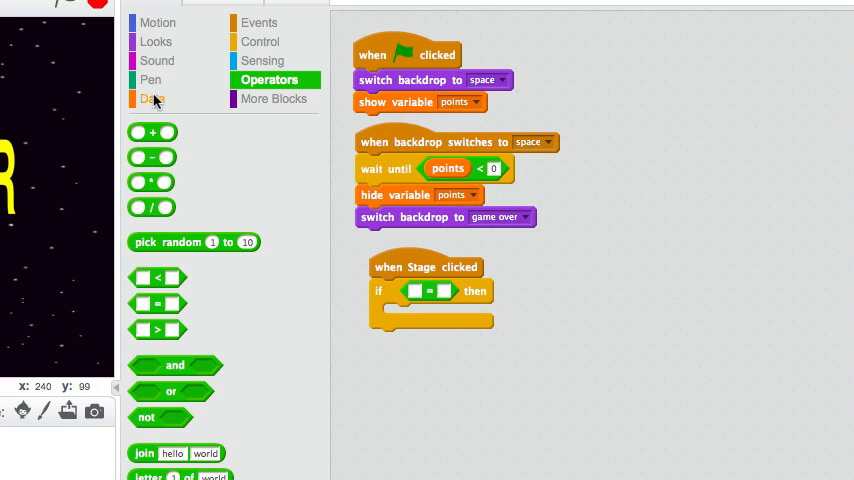
click(156, 60)
text(game over)
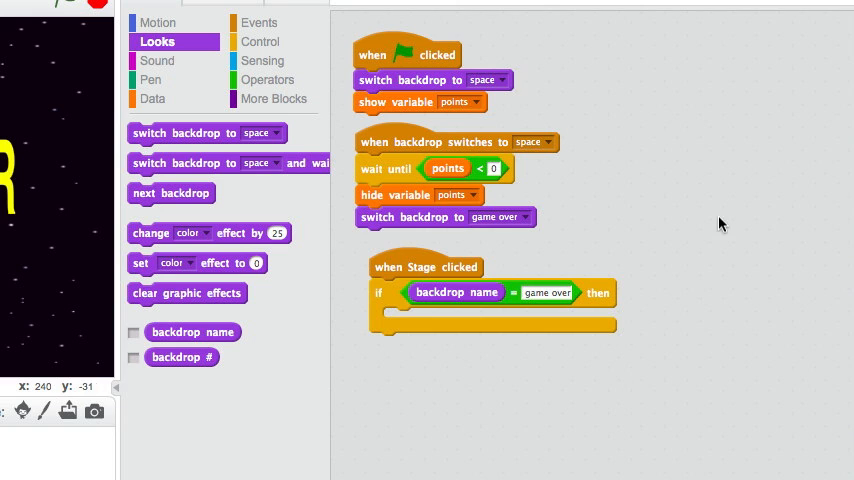
mouse_move(410, 82)
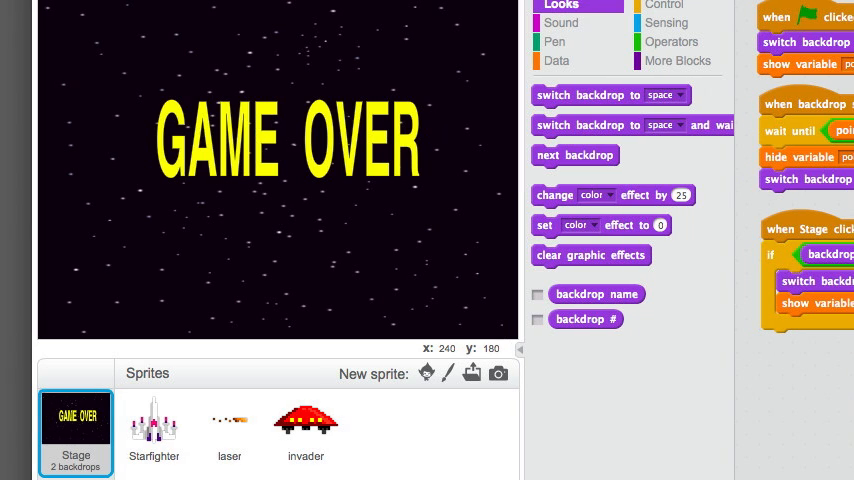
- Start the invader's spawning script on 'when backdrop switches to space' instead of the green flag
click(154, 424)
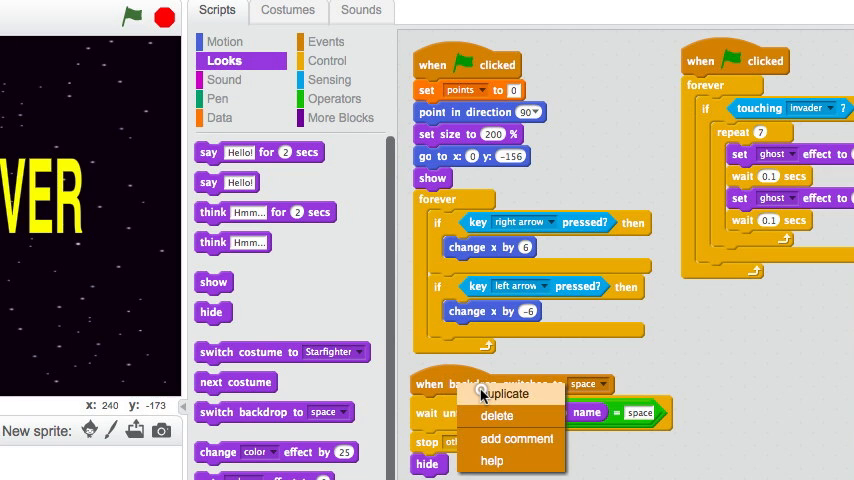
click(506, 392)
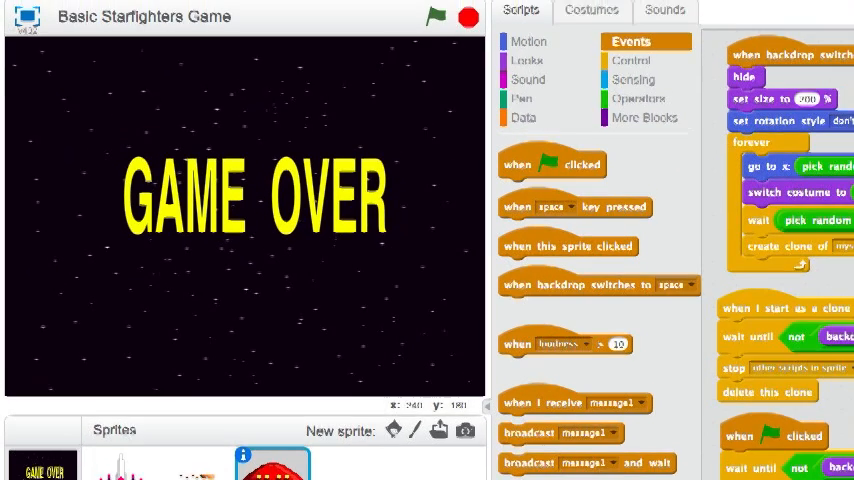
click(436, 16)
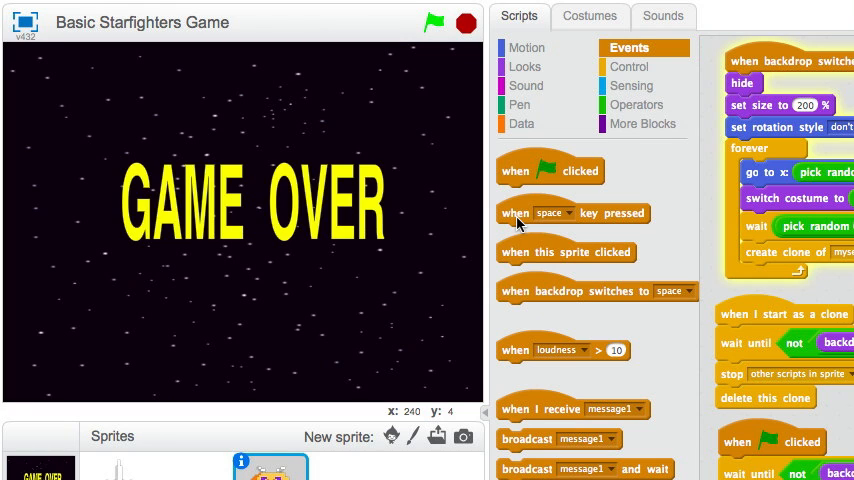
click(432, 22)
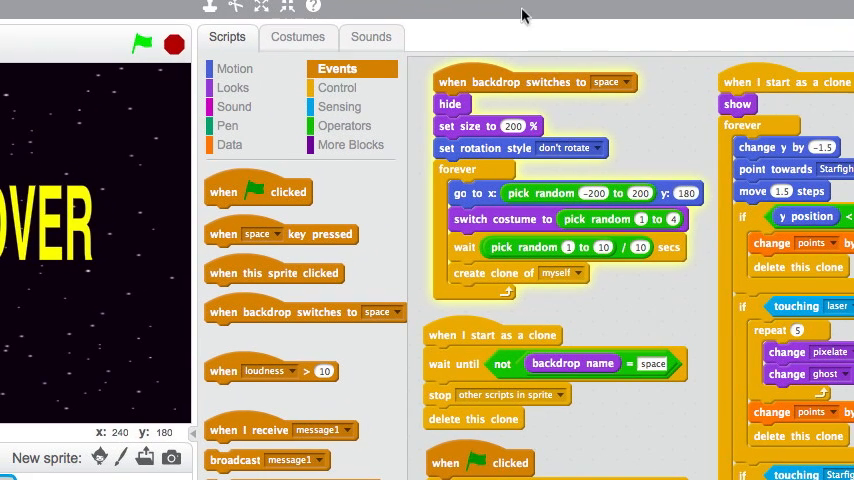
mouse_move(268, 144)
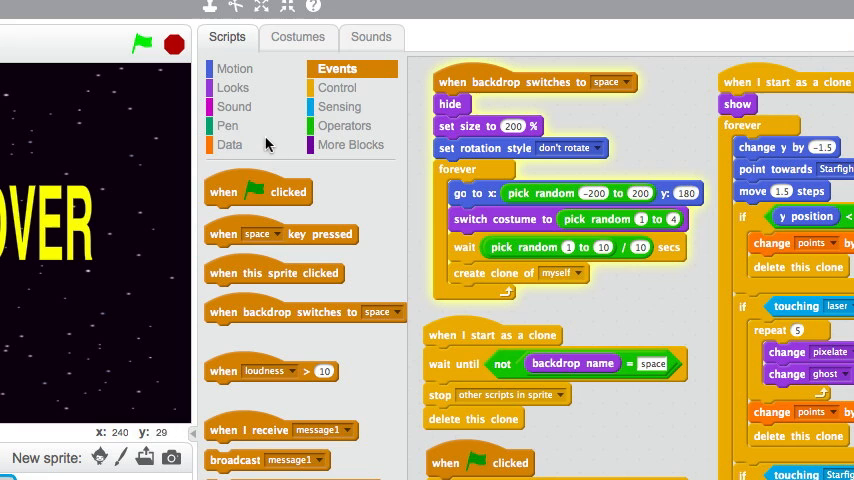
- Replace the invader's forever spawning loop with repeat until not backdrop name = space
click(338, 88)
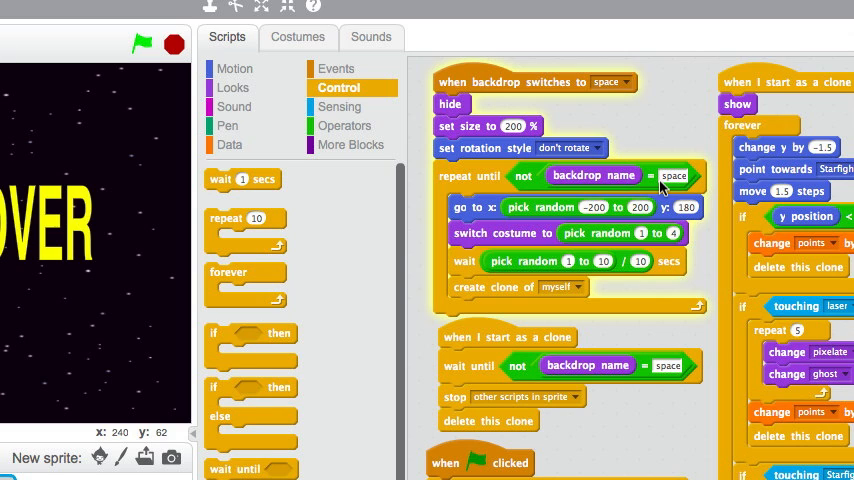
mouse_move(490, 84)
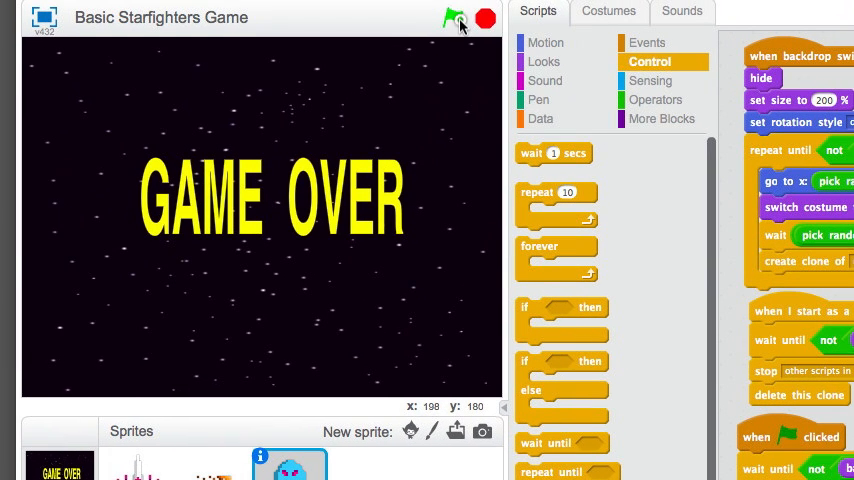
- Run the game to GAME OVER and test restarting it by clicking the stage
click(454, 18)
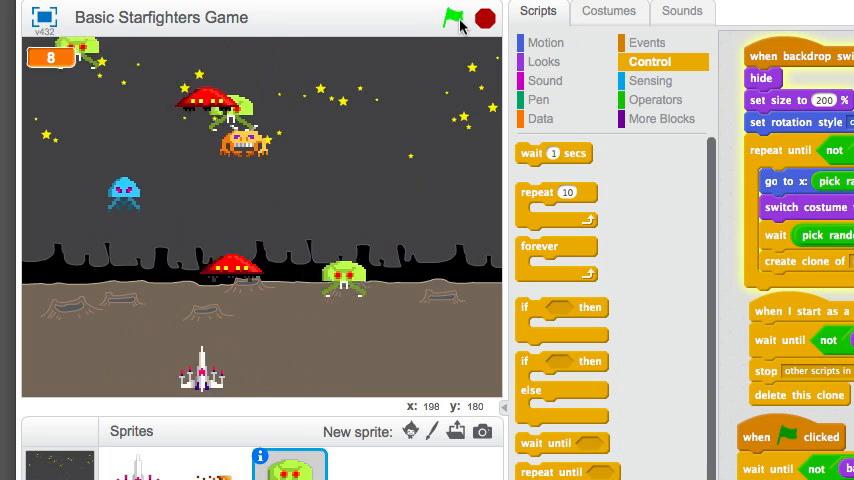
click(454, 16)
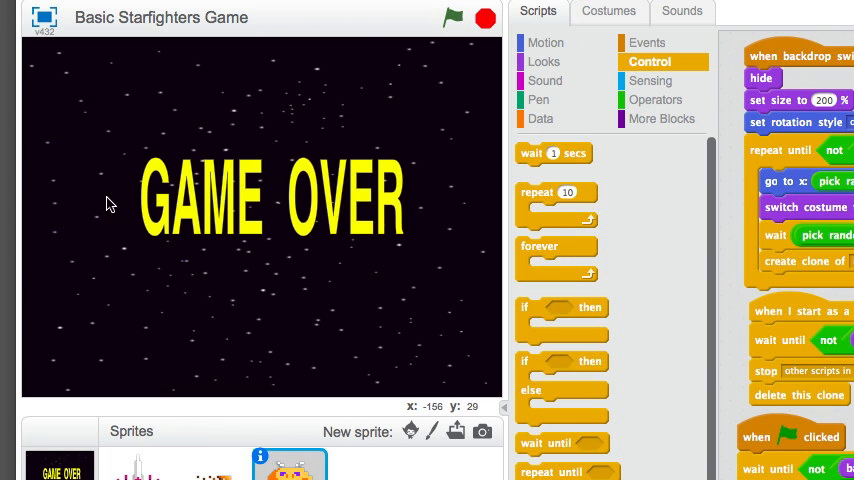
click(452, 16)
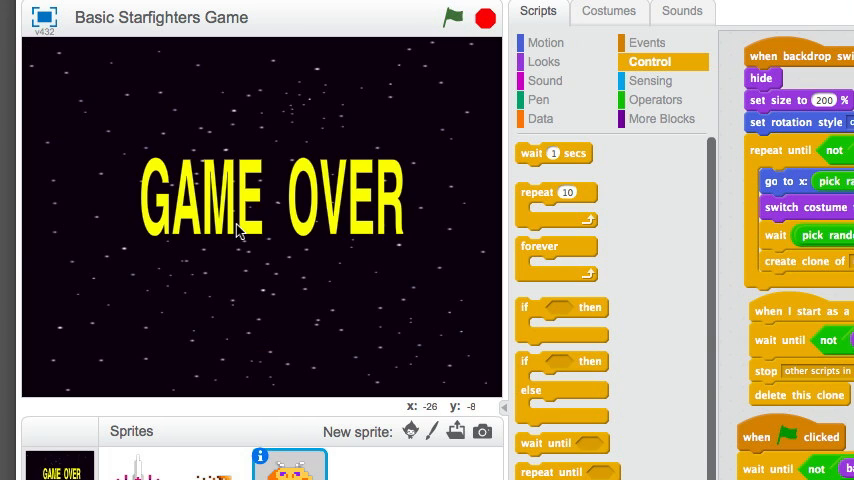
click(454, 18)
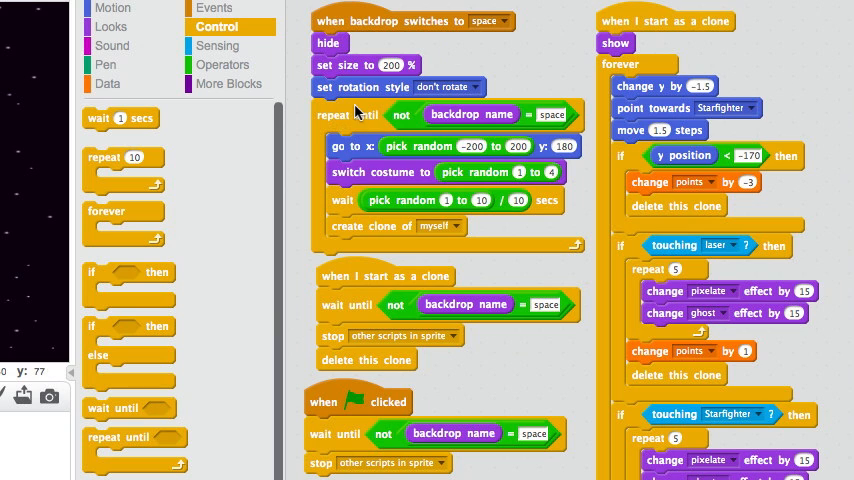
mouse_move(564, 120)
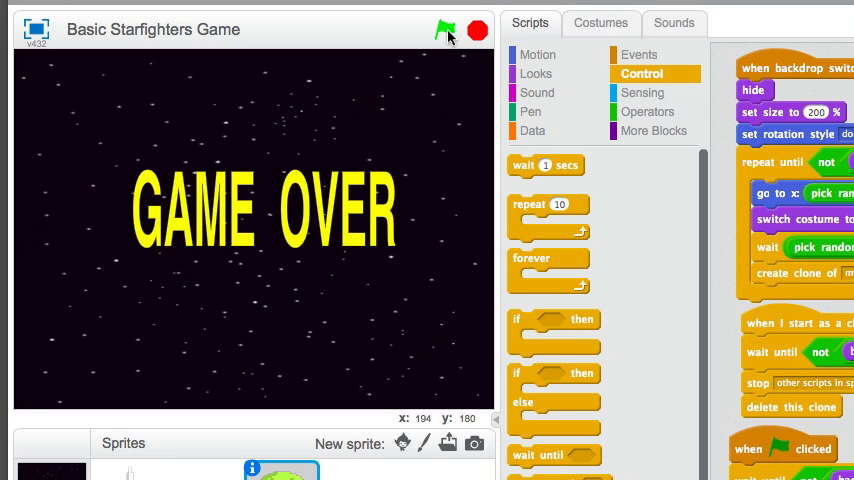
- Start a fresh game running with zero points and invaders
click(448, 30)
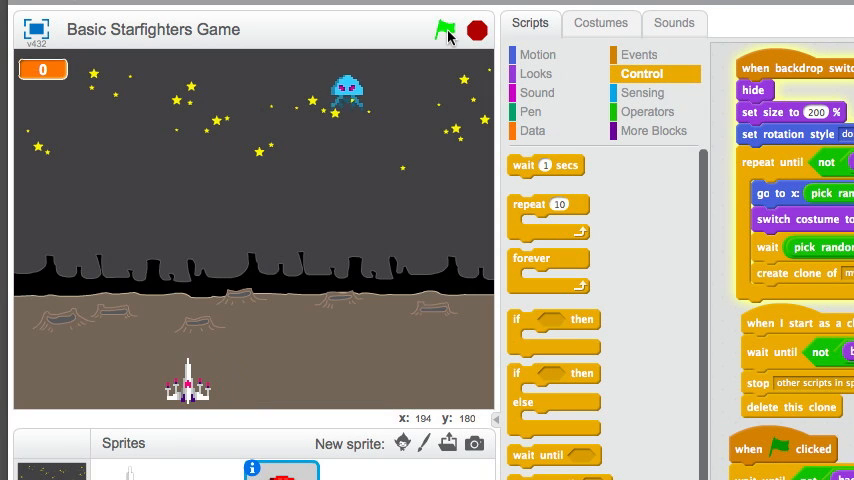
click(444, 30)
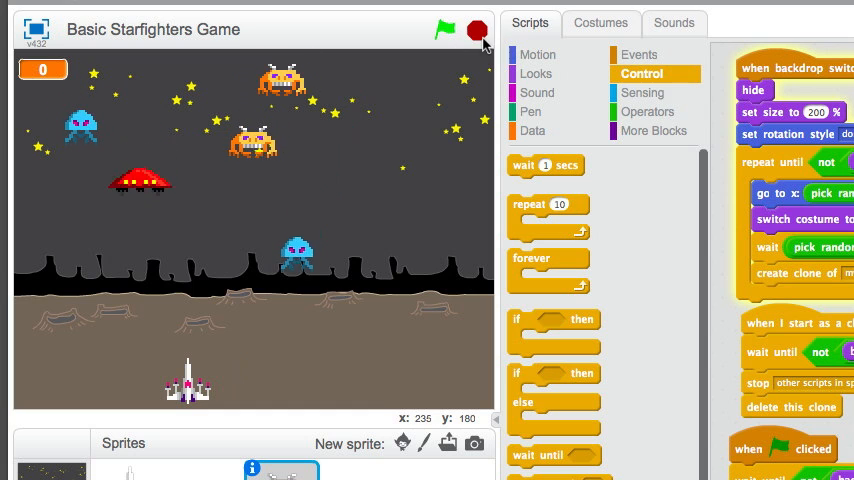